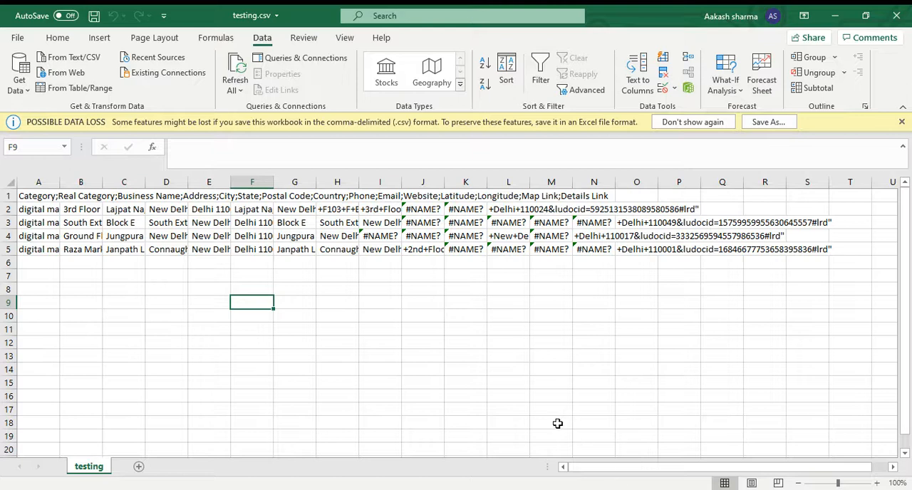
pyautogui.moveTo(553, 416)
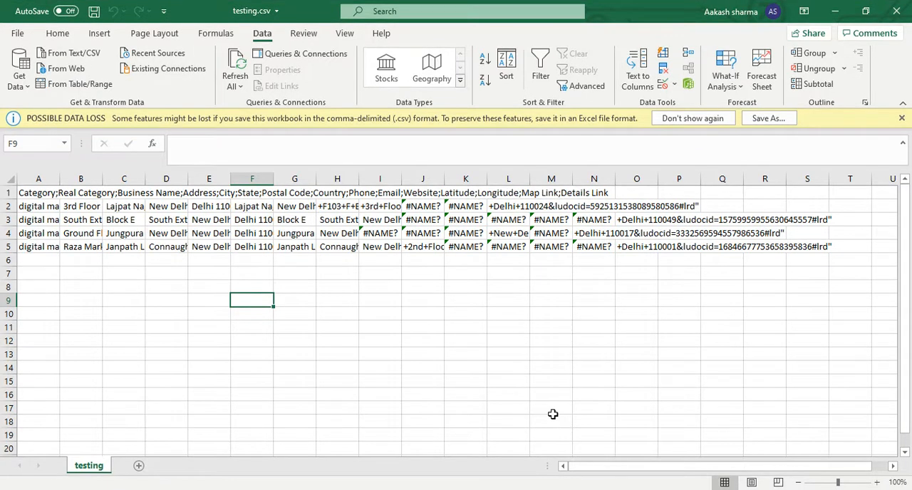
pyautogui.moveTo(548, 397)
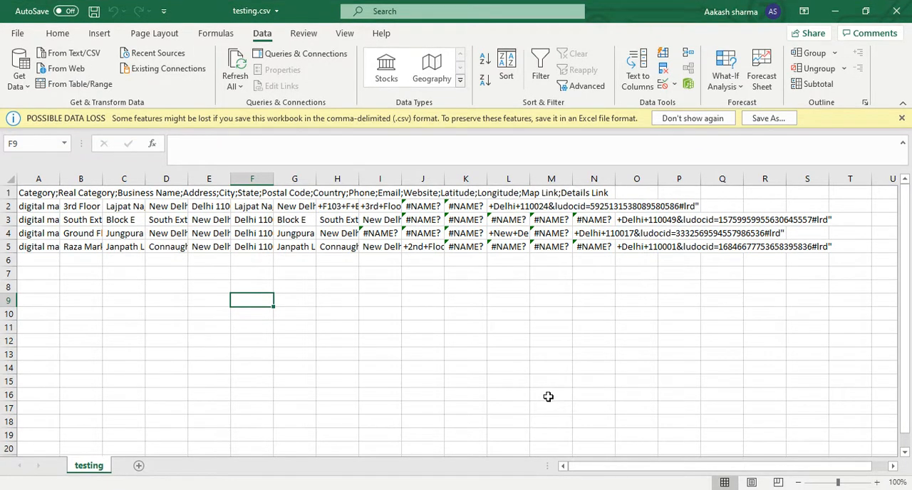
pyautogui.moveTo(549, 460)
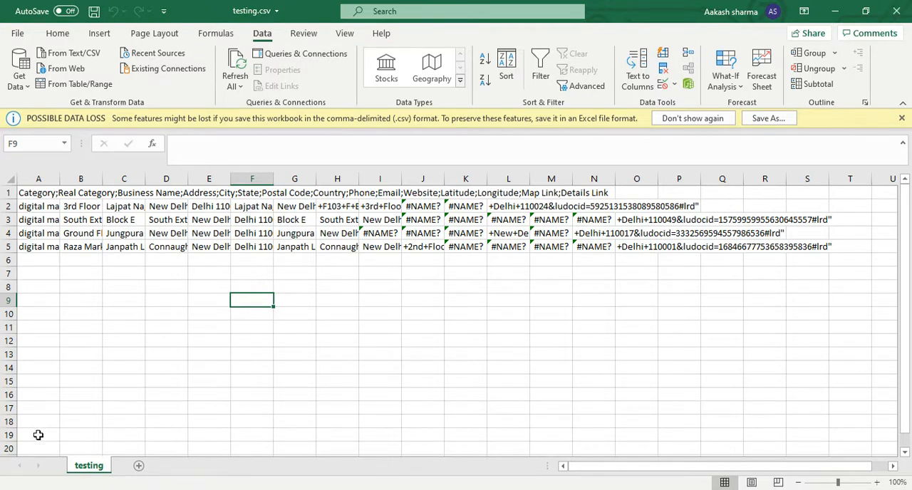
pyautogui.moveTo(187, 374)
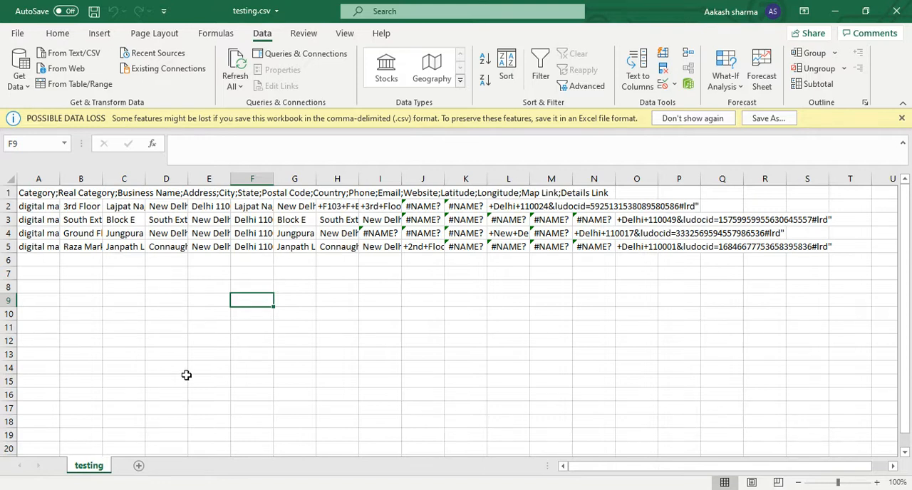
pyautogui.moveTo(190, 400)
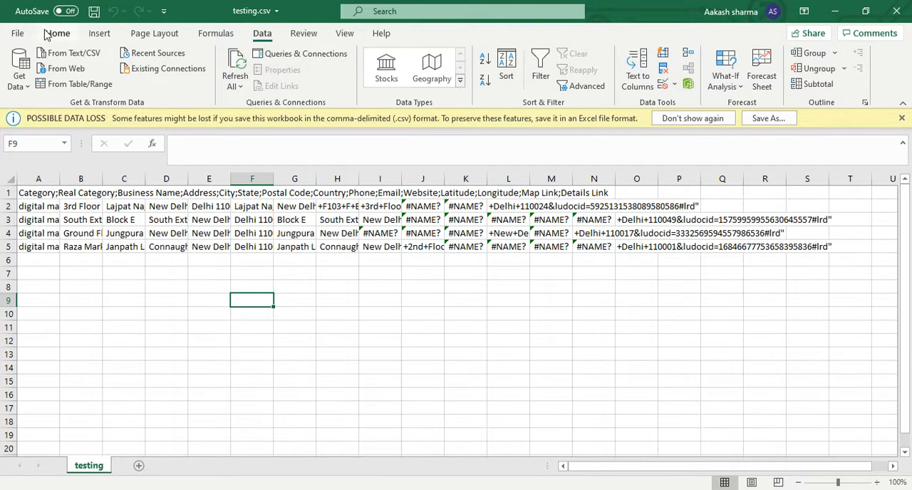
# - Import testing.csv from the G Business Extractor 5.5 folder using Data > From Text/CSV
pyautogui.click(57, 33)
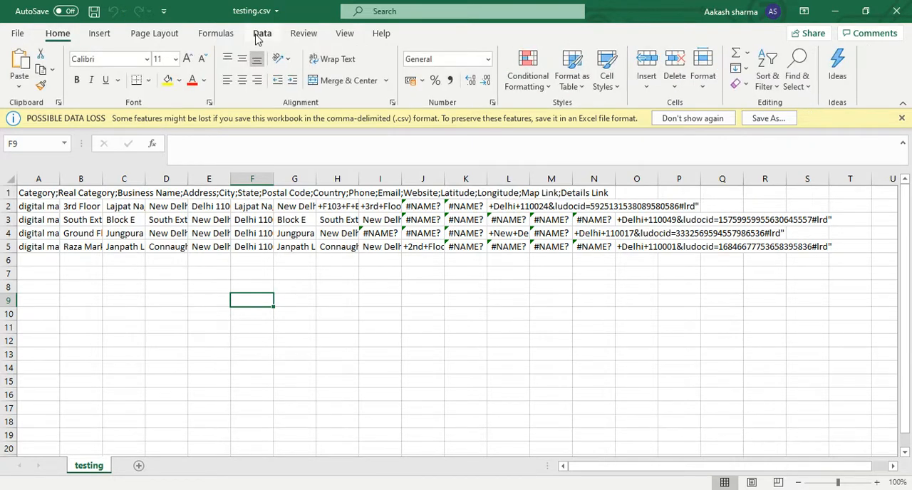
pyautogui.click(262, 33)
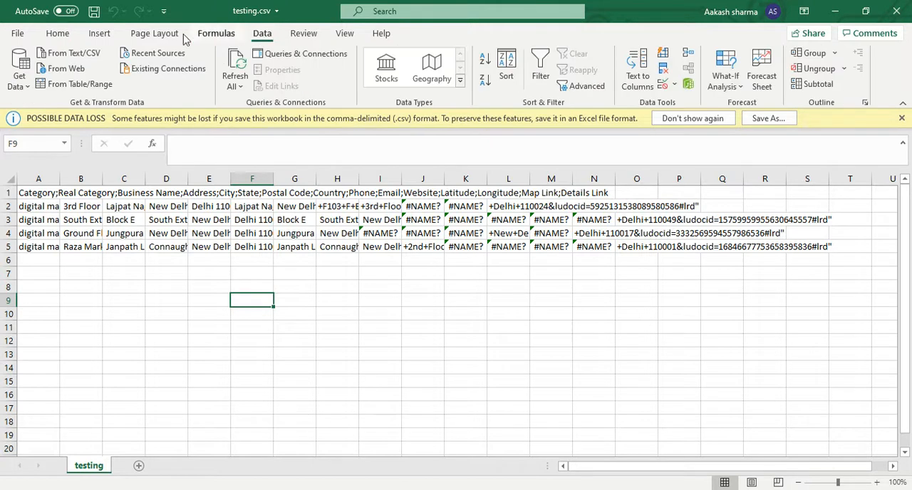
pyautogui.moveTo(69, 52)
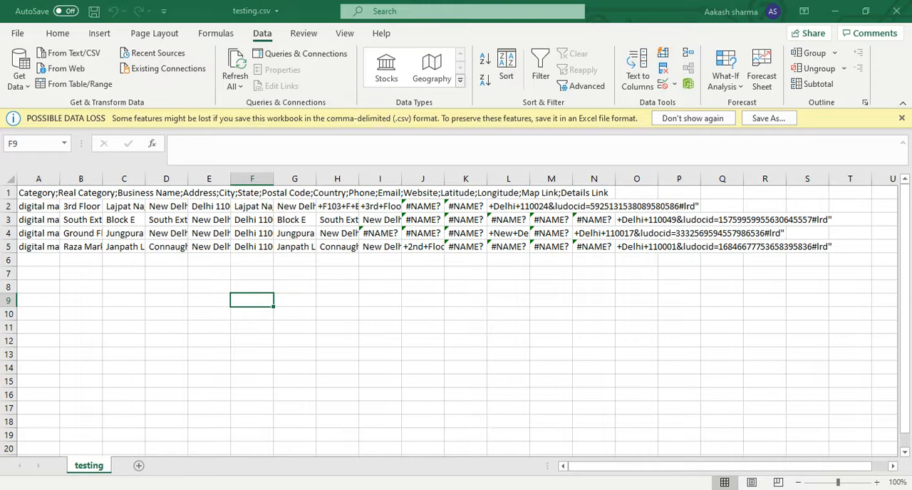
pyautogui.click(69, 53)
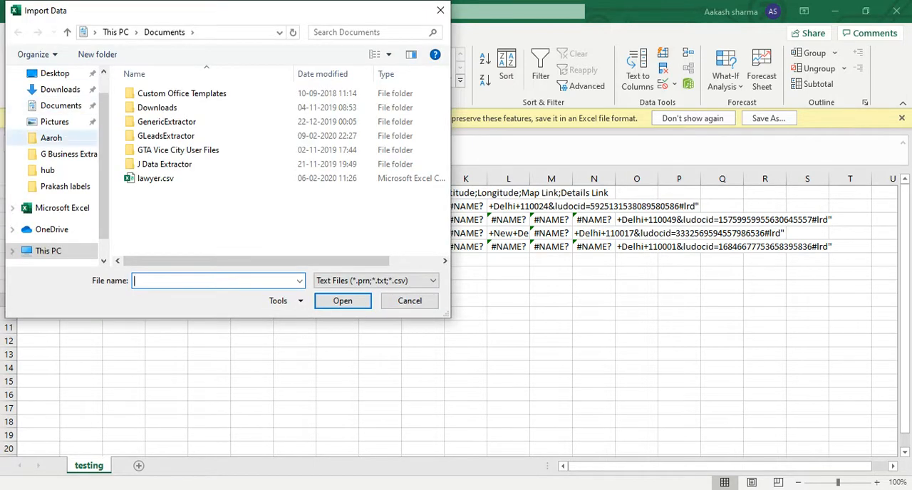
pyautogui.moveTo(69, 154)
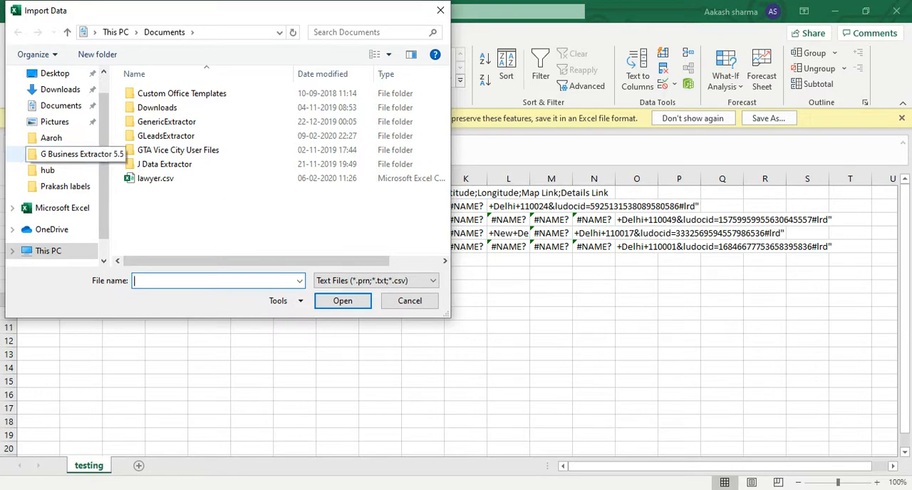
pyautogui.doubleClick(81, 154)
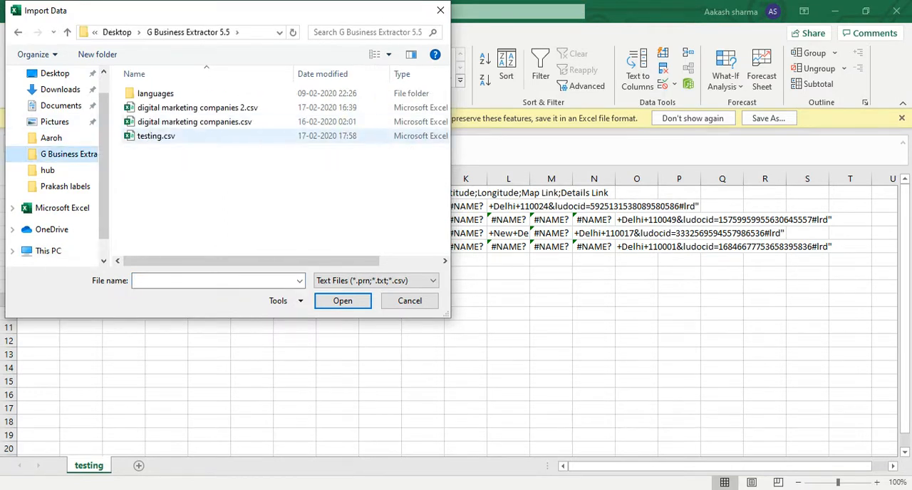
pyautogui.click(156, 135)
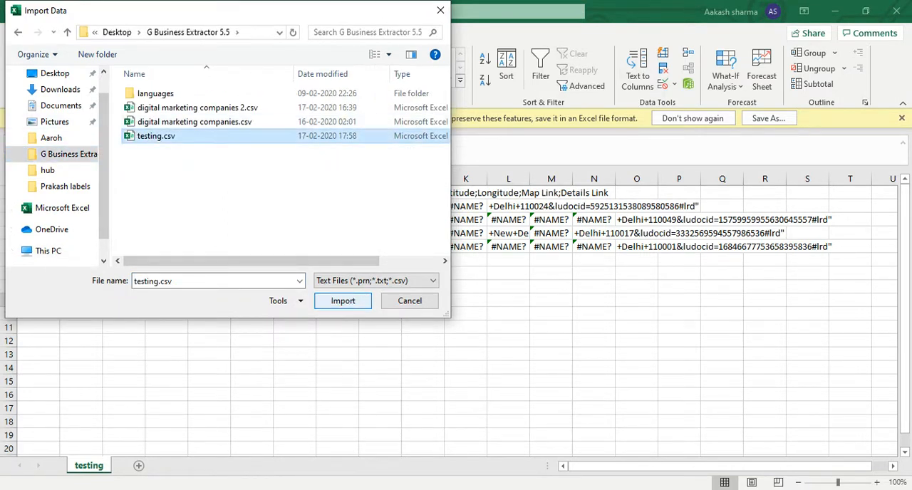
pyautogui.click(343, 300)
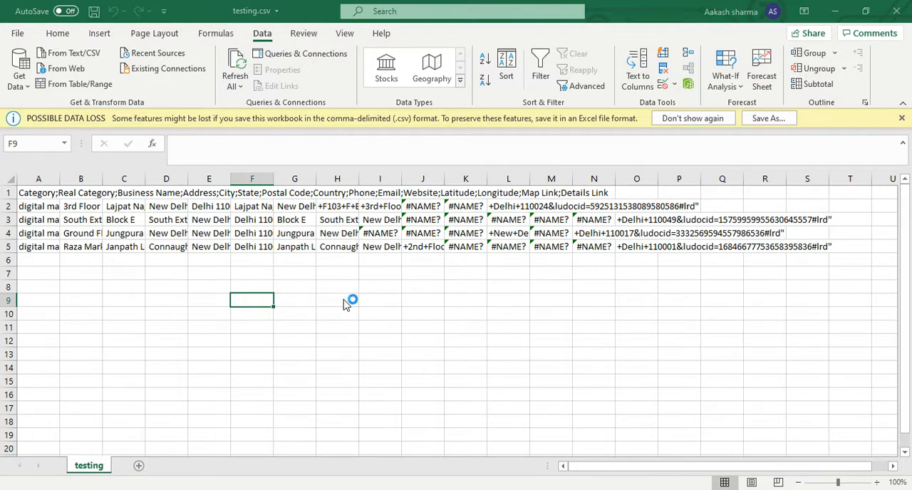
pyautogui.moveTo(347, 304)
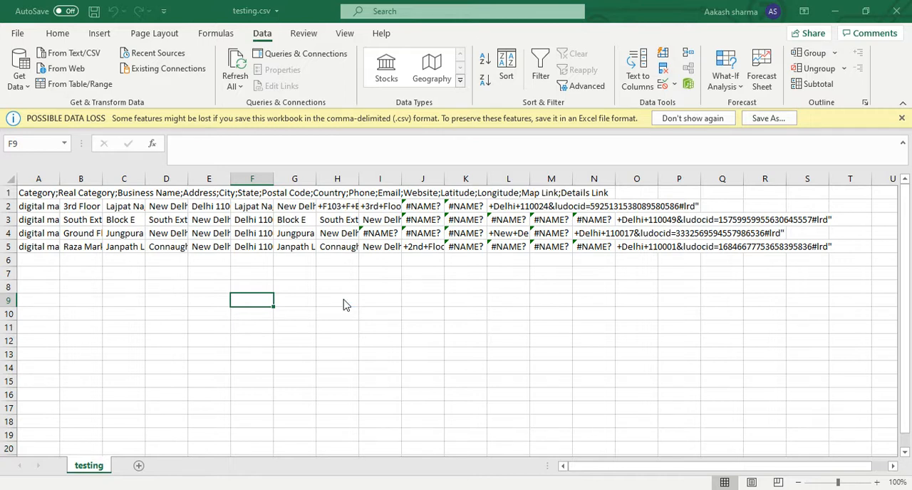
pyautogui.click(69, 52)
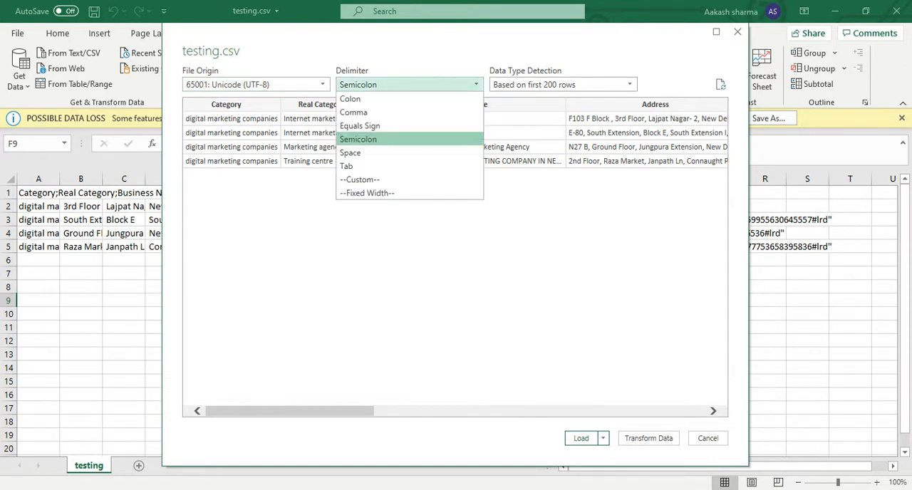
# - Change the preview delimiter to Comma and load testing.csv into the workbook
pyautogui.click(359, 139)
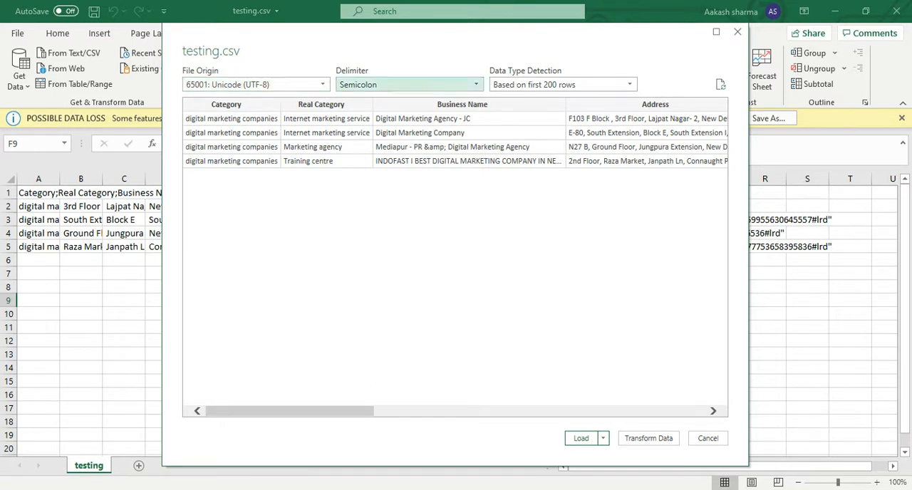
pyautogui.click(475, 84)
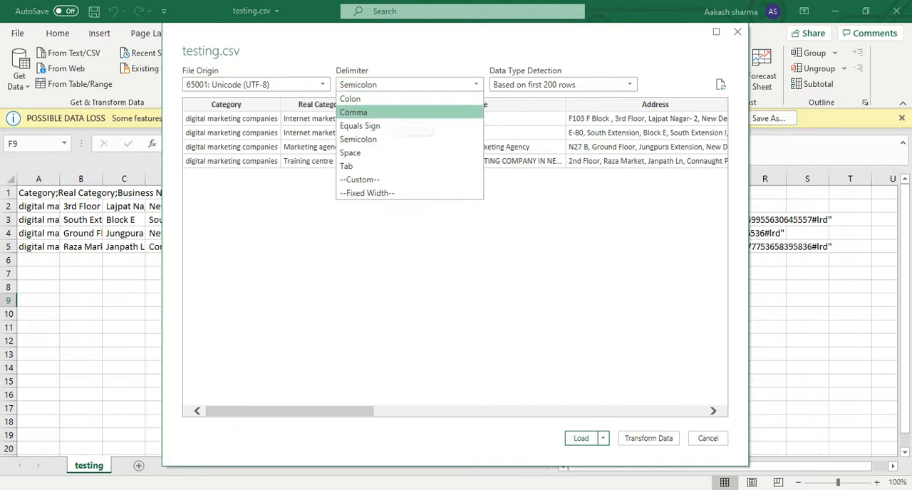
pyautogui.click(354, 112)
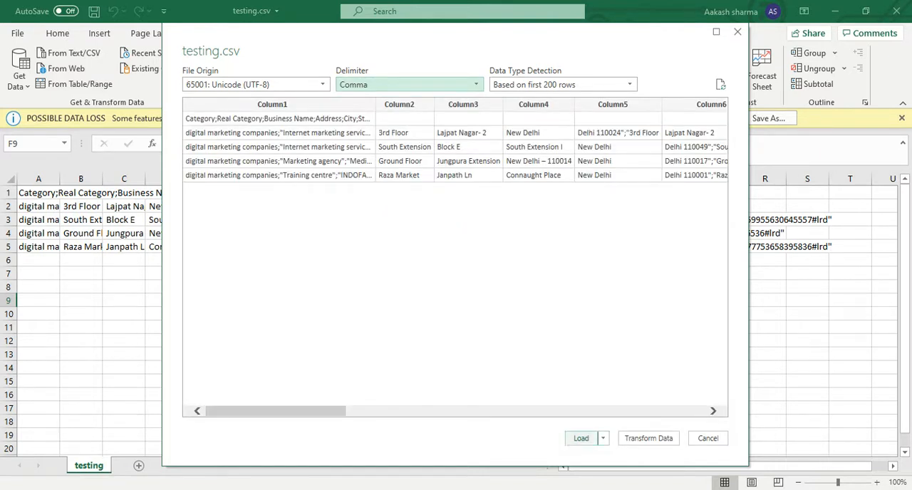
pyautogui.click(581, 438)
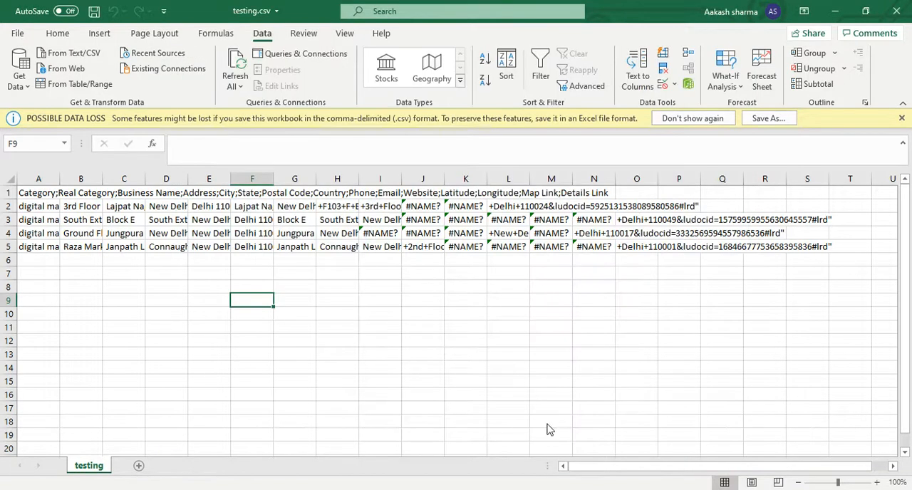
pyautogui.moveTo(249, 313)
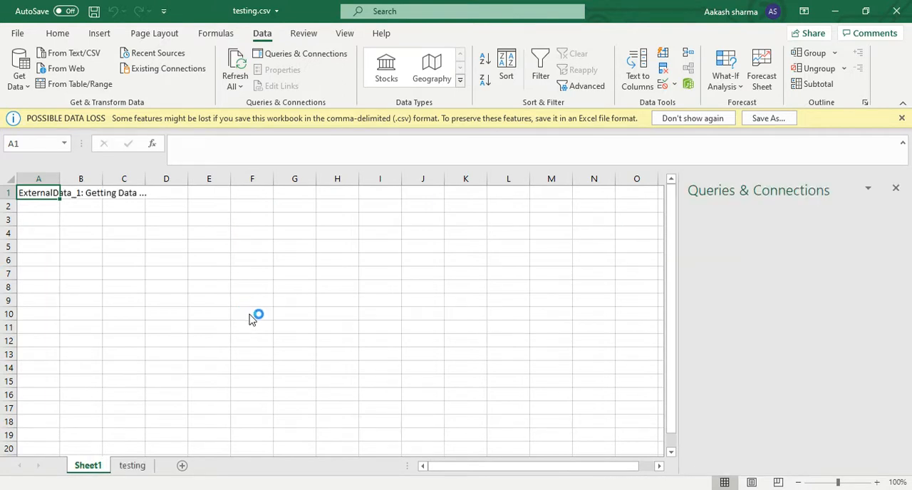
pyautogui.moveTo(258, 327)
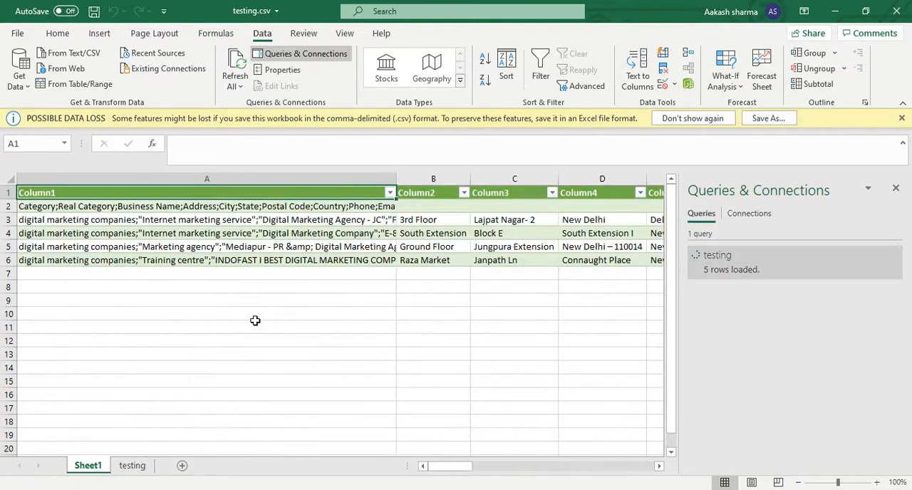
# - Select the testing query in Queries & Connections, then an empty cell below the table
pyautogui.click(722, 254)
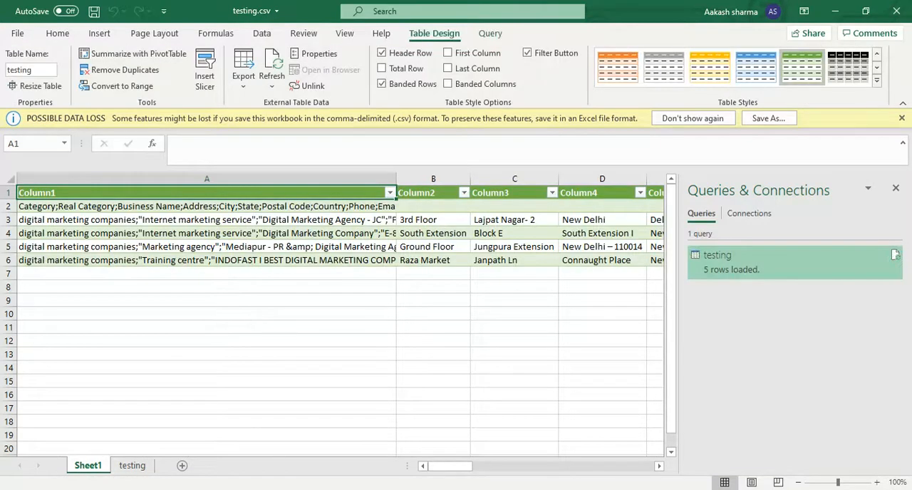
pyautogui.click(206, 209)
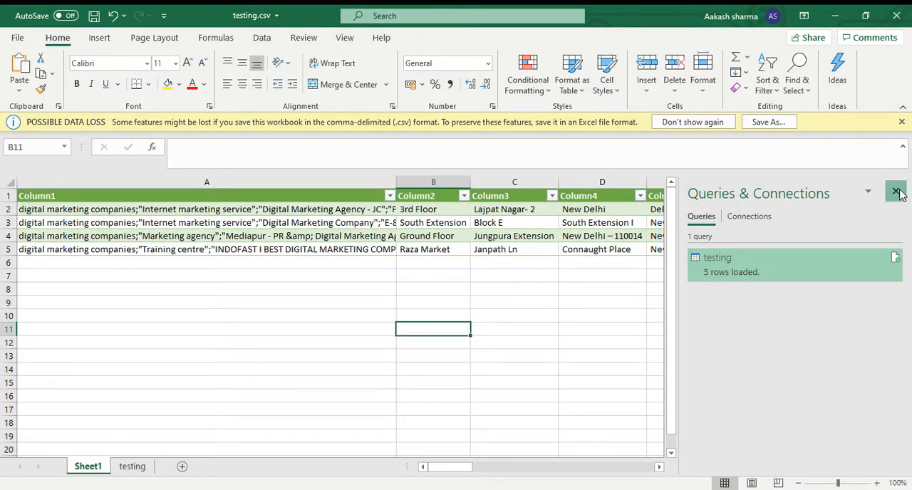
# - Close the Queries & Connections pane and narrow column A so Column1 through Column7 are visible
pyautogui.click(896, 193)
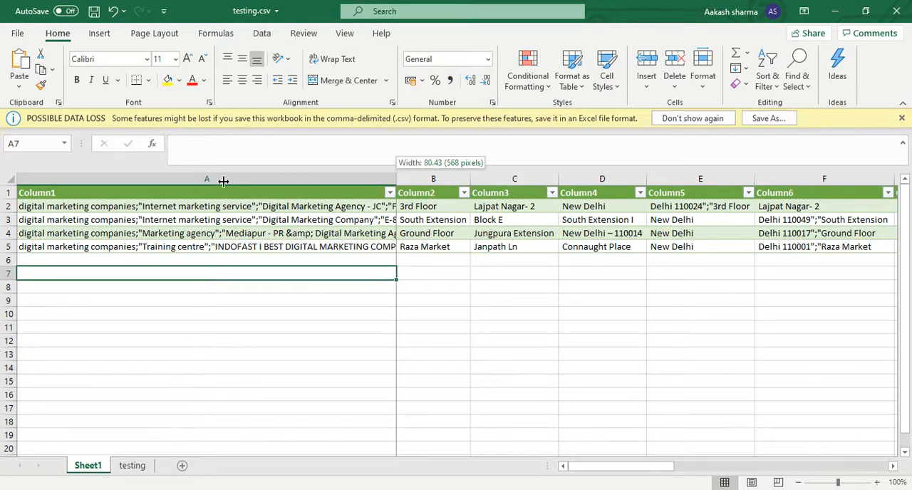
pyautogui.moveTo(396, 178); pyautogui.dragTo(224, 178)
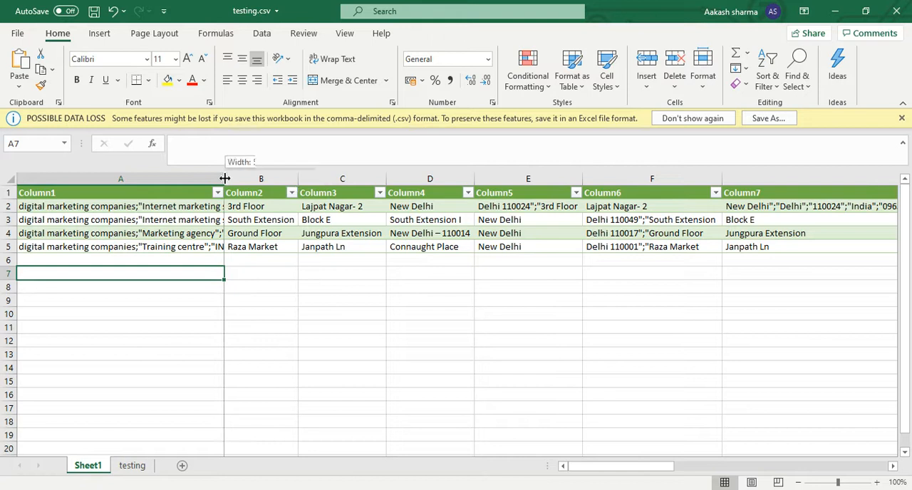
pyautogui.moveTo(224, 178); pyautogui.dragTo(178, 178)
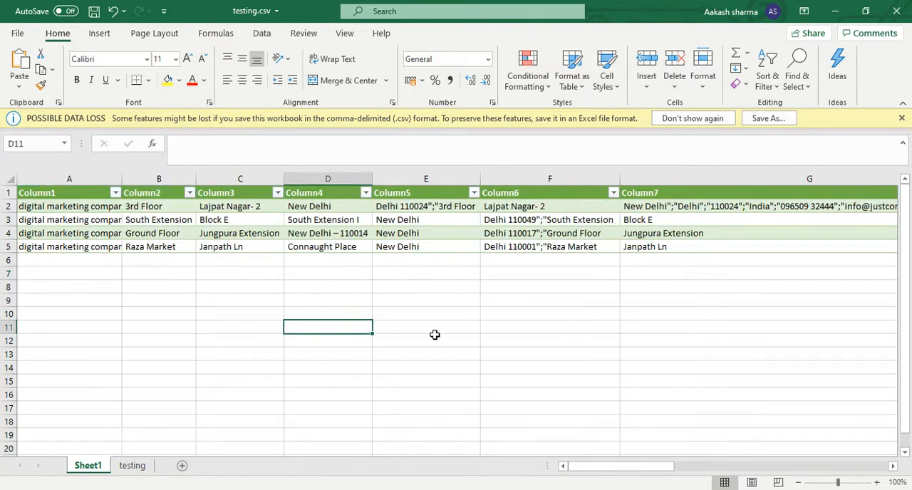
pyautogui.moveTo(372, 367)
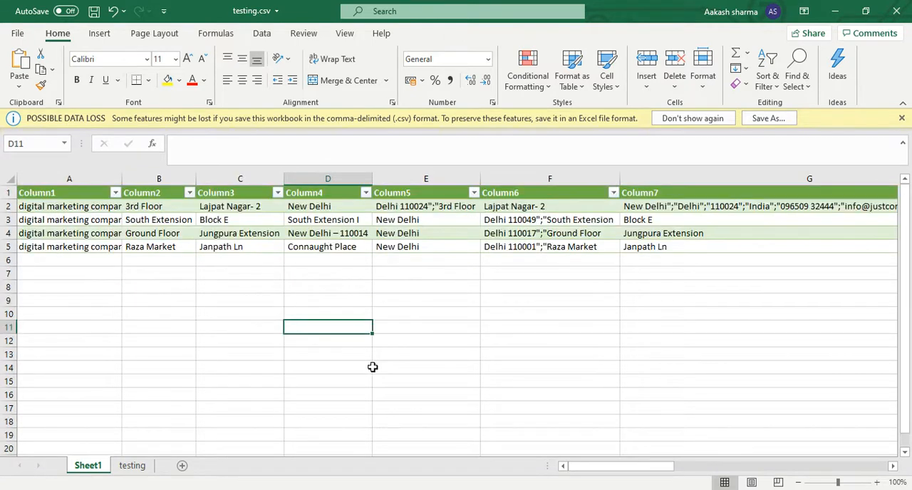
pyautogui.moveTo(365, 379)
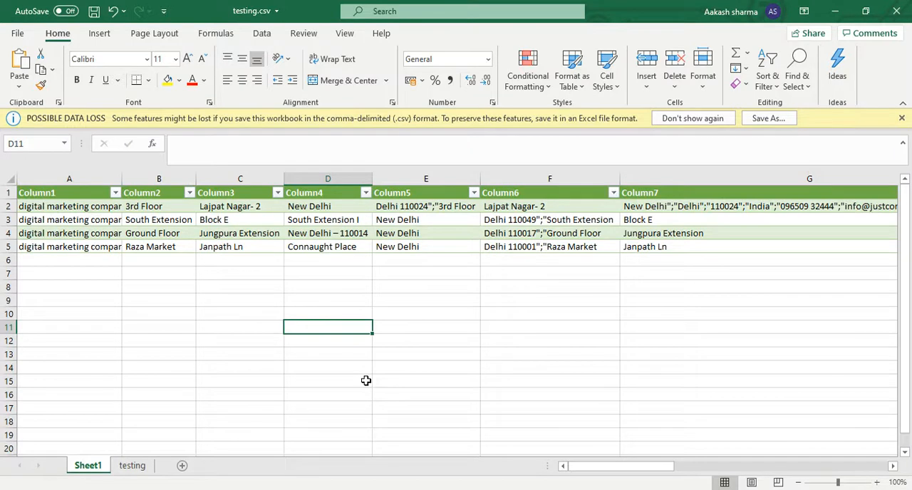
pyautogui.moveTo(379, 361)
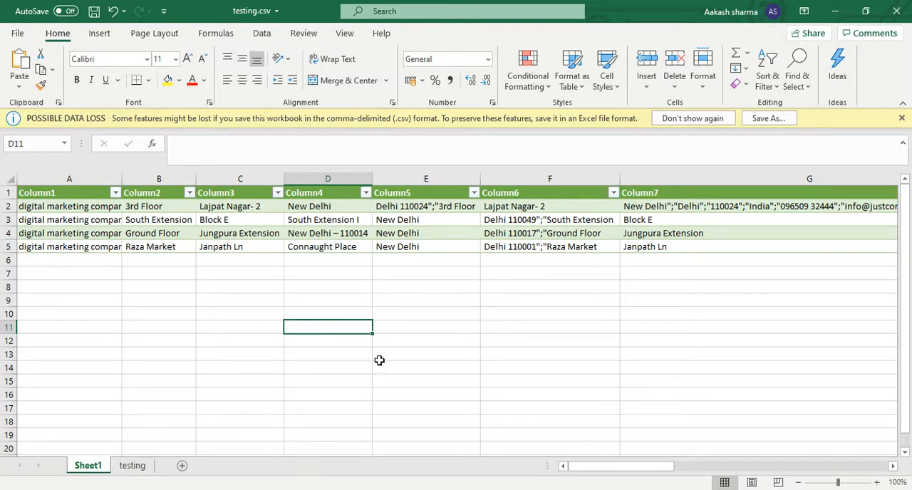
pyautogui.moveTo(499, 416)
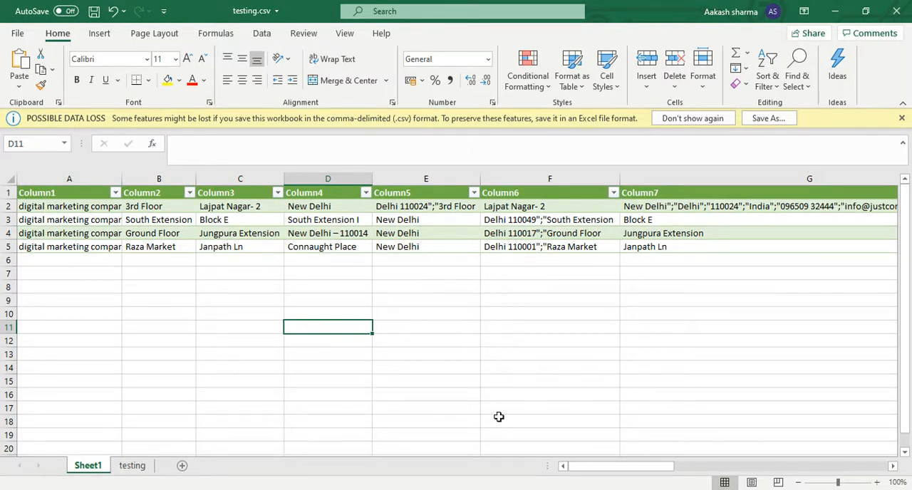